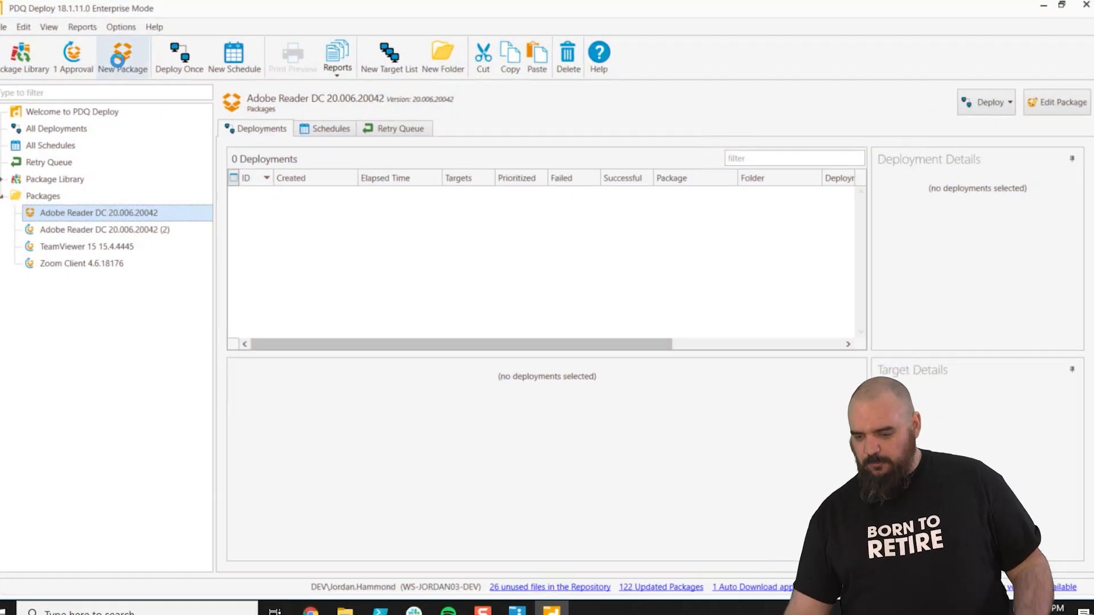
# - Create a new package with a Command step for taskkill /f /im application.exe
pyautogui.click(122, 55)
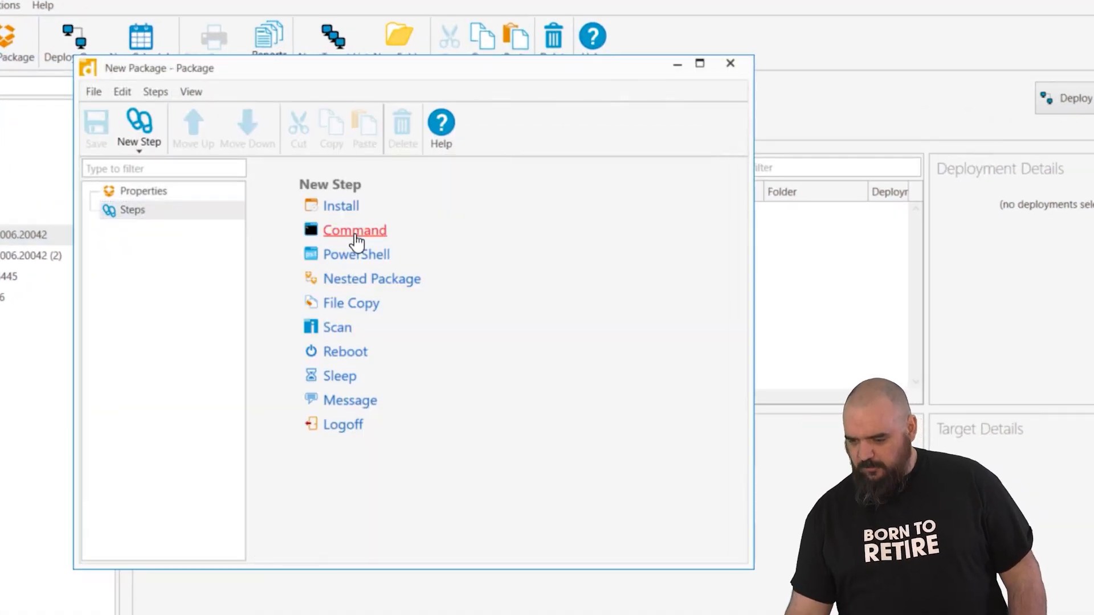
pyautogui.click(355, 229)
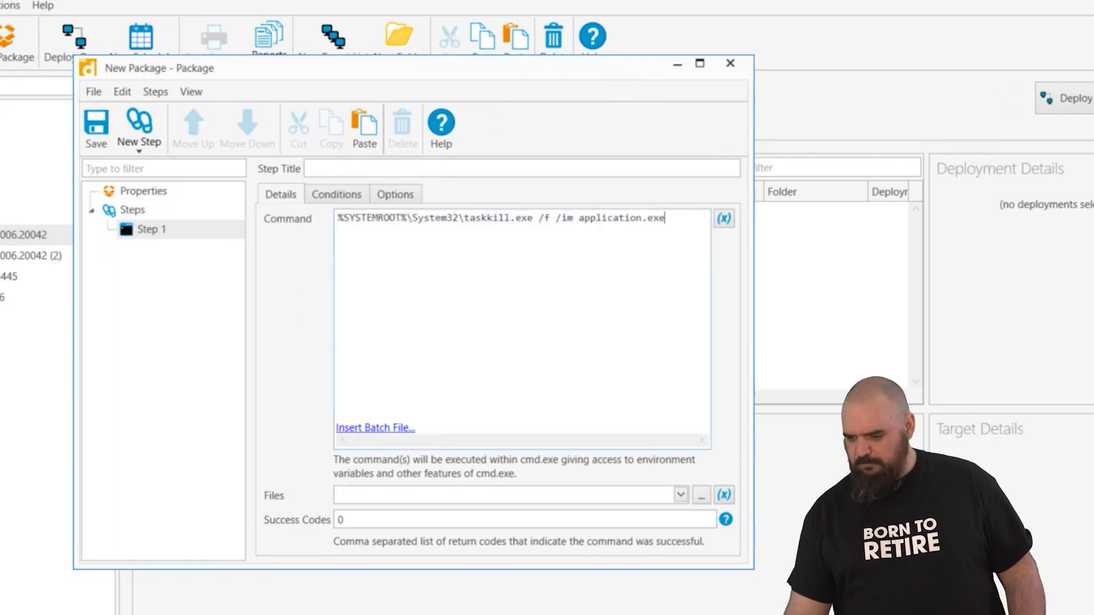